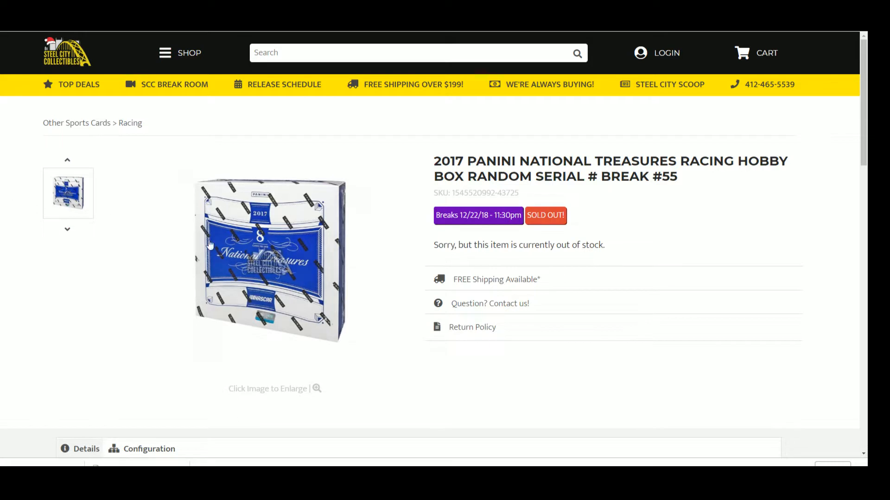
mouse_move(554, 239)
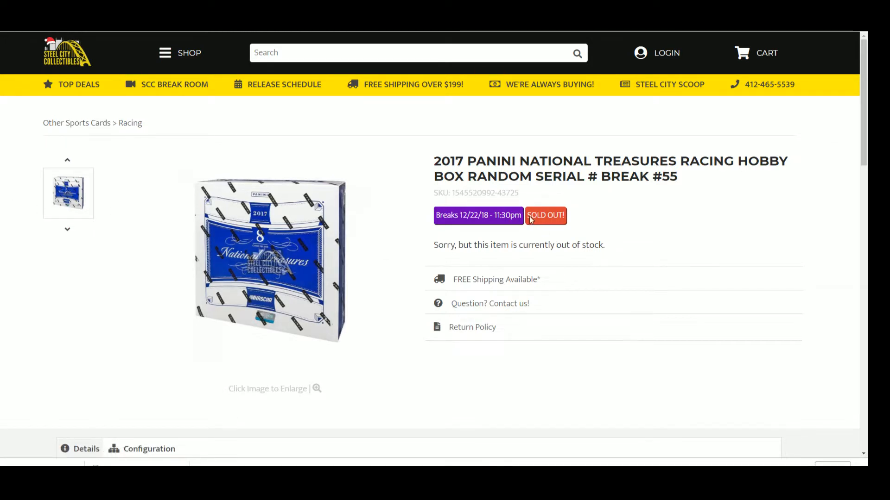
Scroll the product page down to the break #55 Random Serial details and serial table
scroll("down", 3)
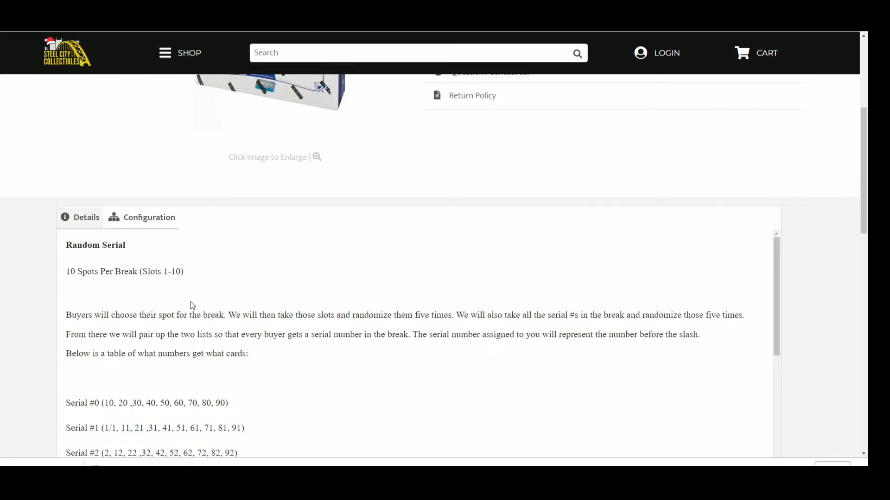
mouse_move(167, 305)
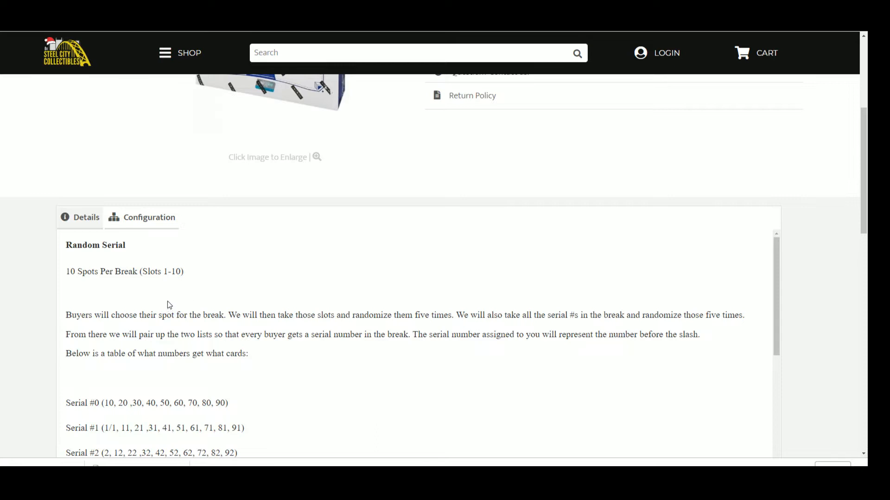
scroll("down", 3)
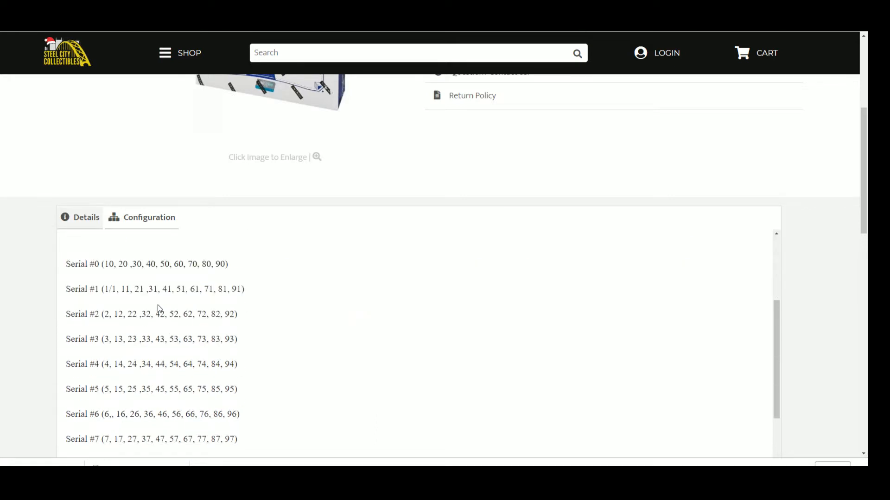
Scroll through Serial #5–#9 and the closing redemption and hitless notes
scroll("down", 3)
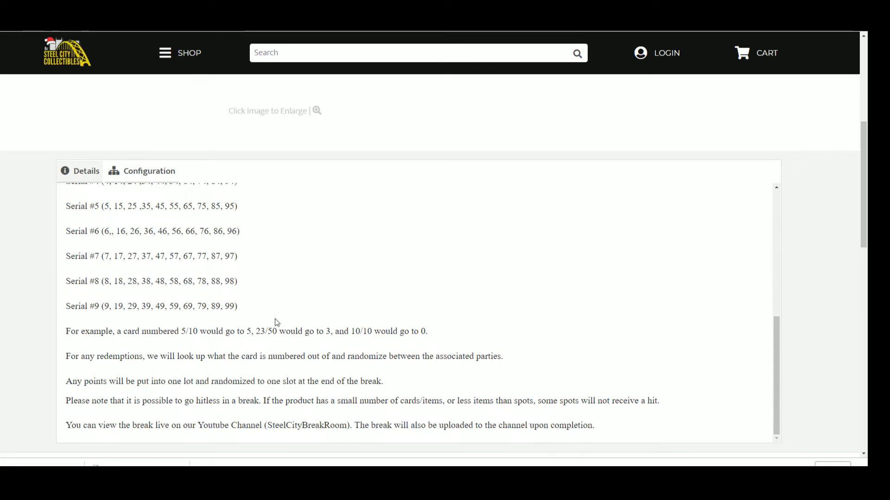
mouse_move(186, 391)
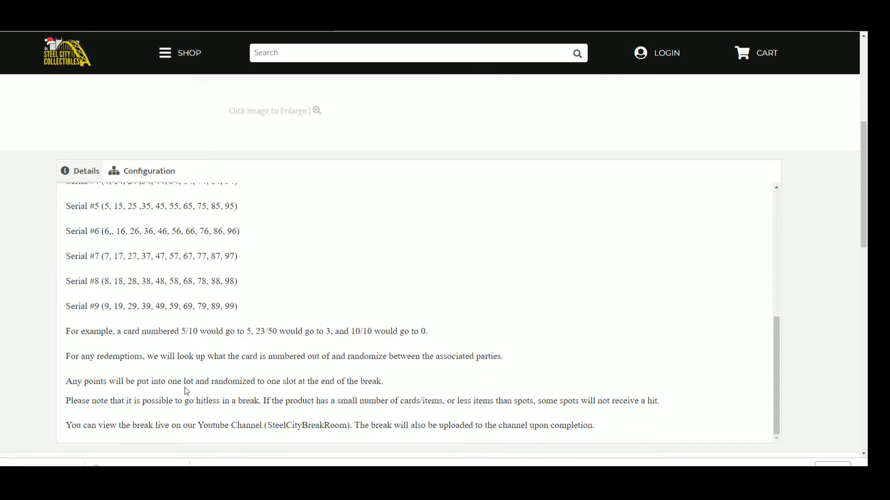
mouse_move(198, 390)
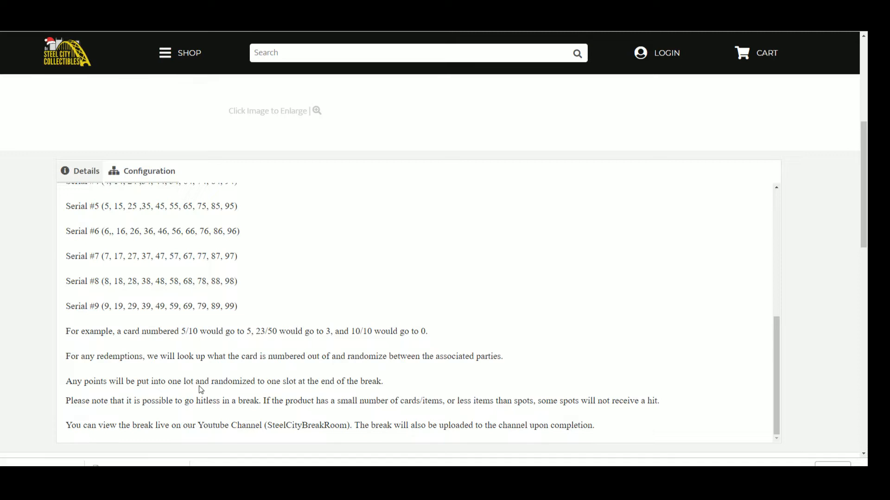
mouse_move(382, 431)
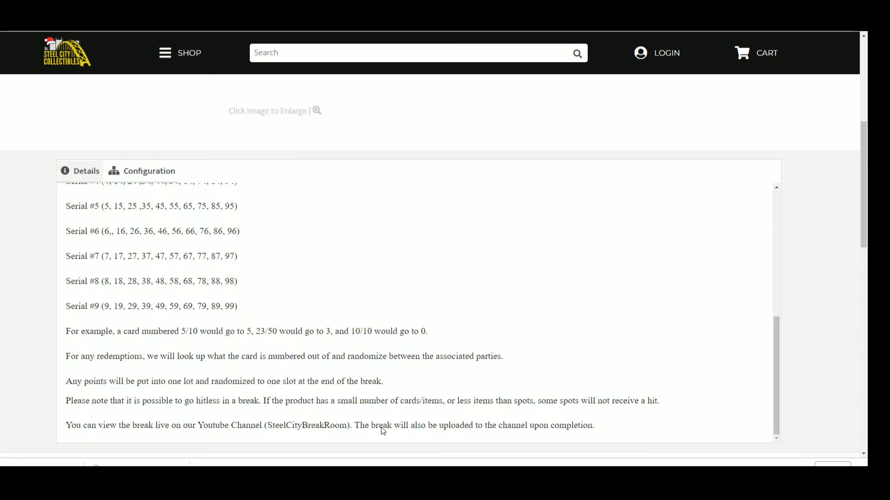
scroll("up", 3)
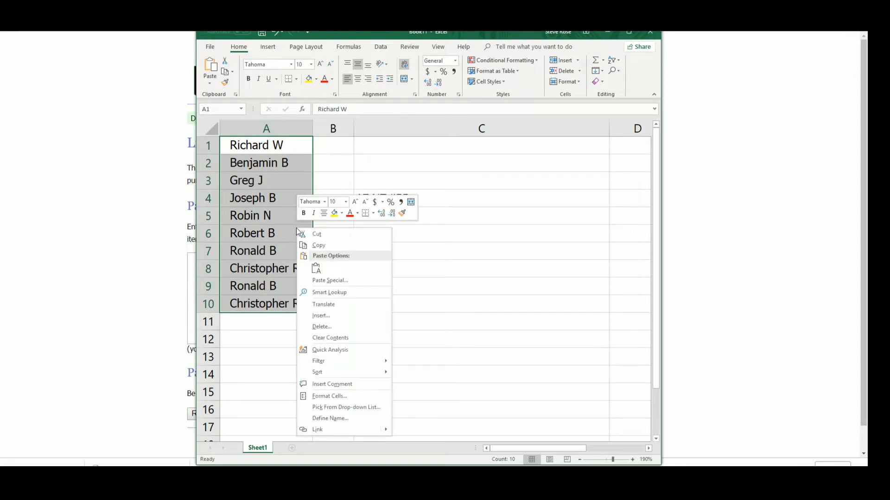
Copy the ten buyer names in range A1:A10
left_click(318, 244)
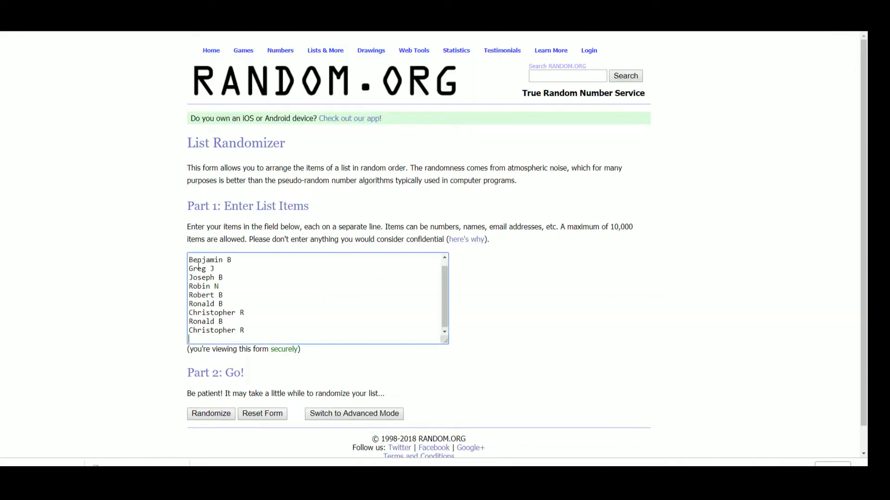
Randomize the ten buyer names five times and paste the shuffled list into column A
left_click(210, 414)
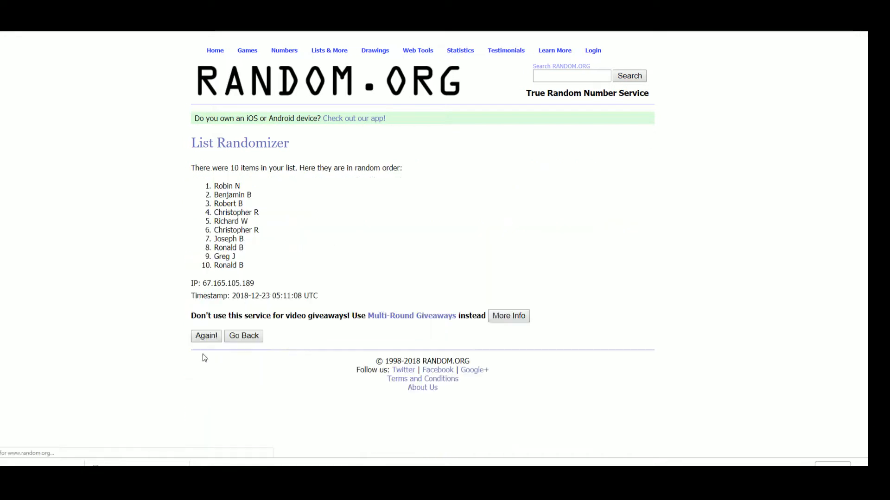
left_click(205, 336)
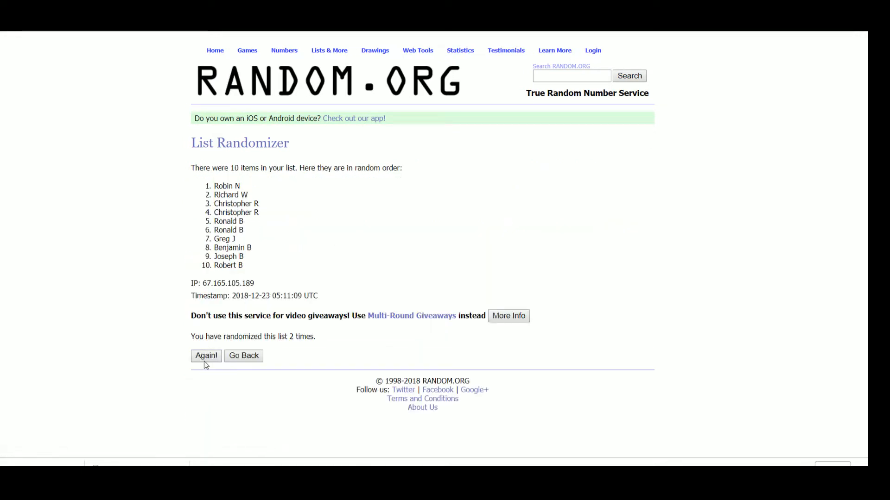
left_click(206, 356)
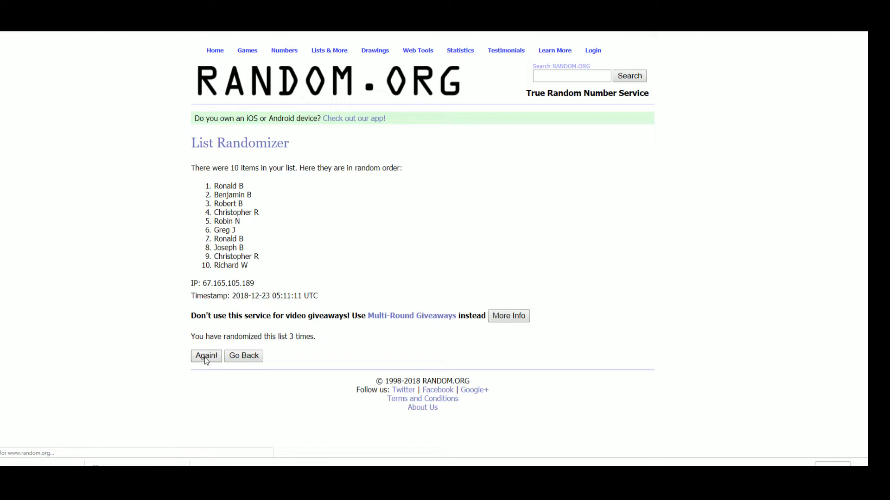
left_click(205, 356)
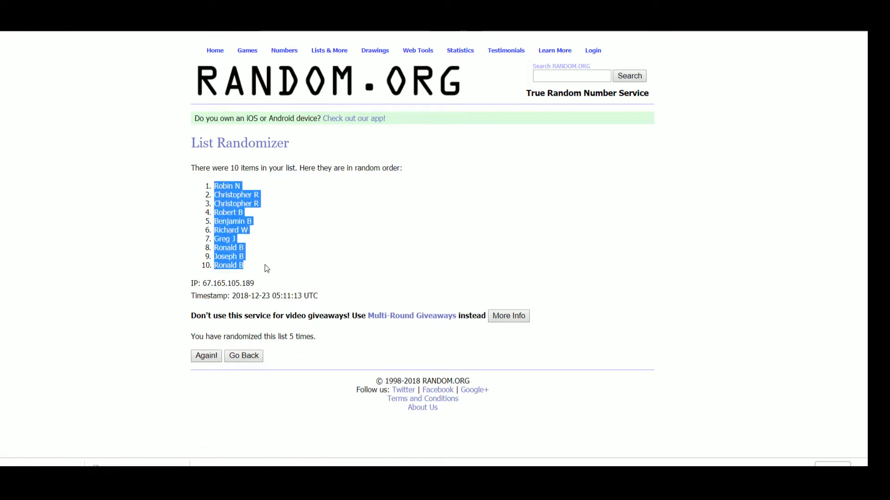
mouse_move(190, 436)
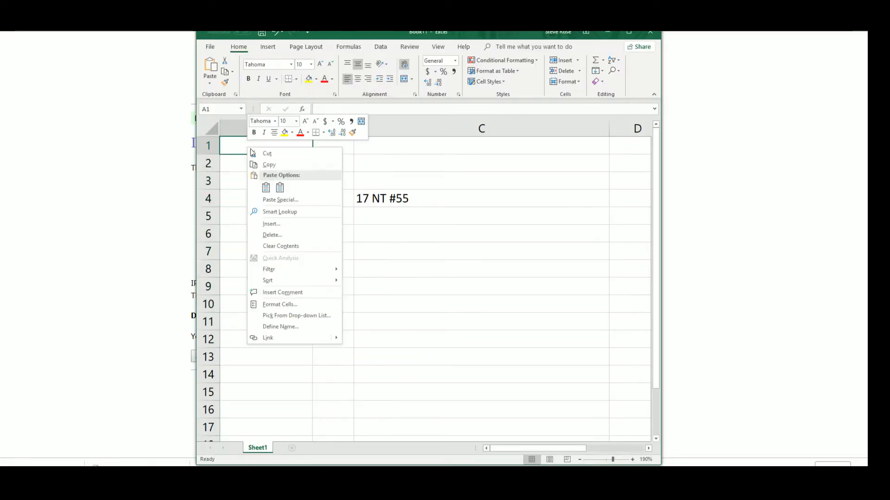
left_click(280, 199)
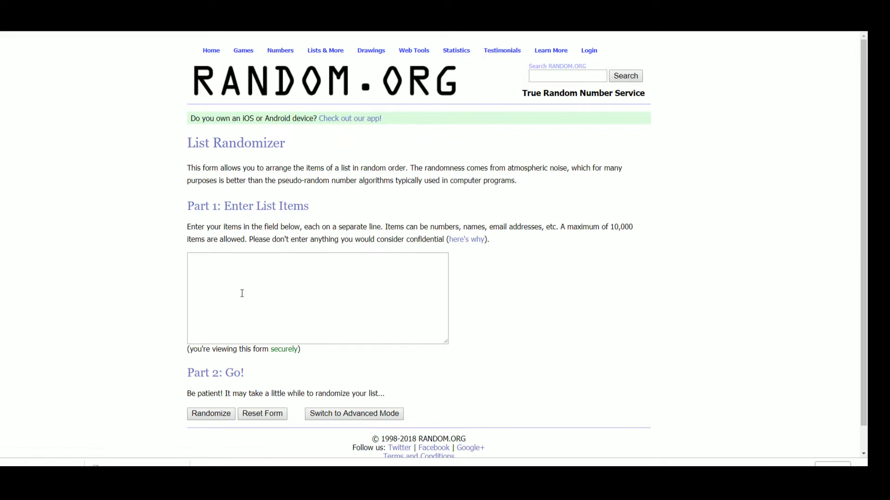
Enter the serial digits 0–9 and randomize their order three times
type("1")
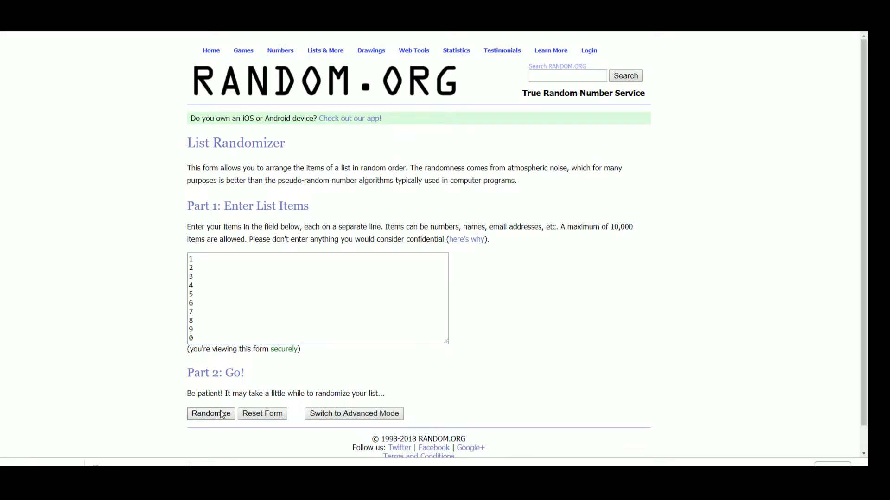
left_click(211, 413)
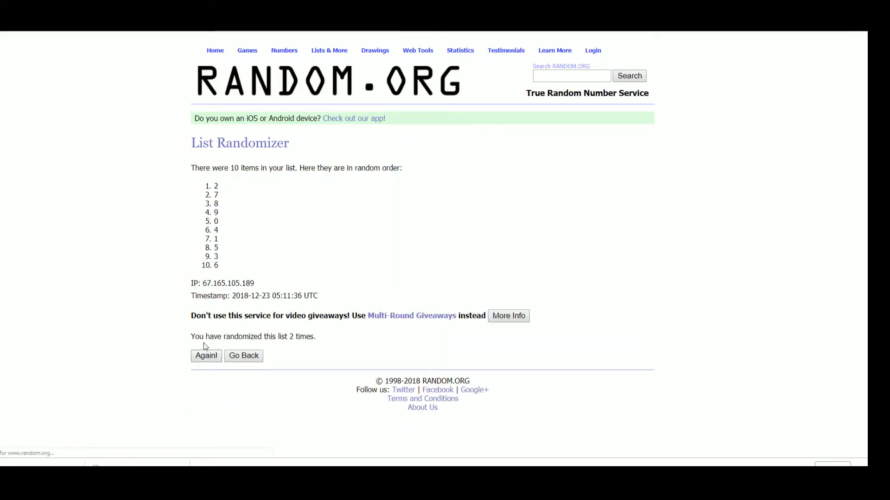
left_click(206, 356)
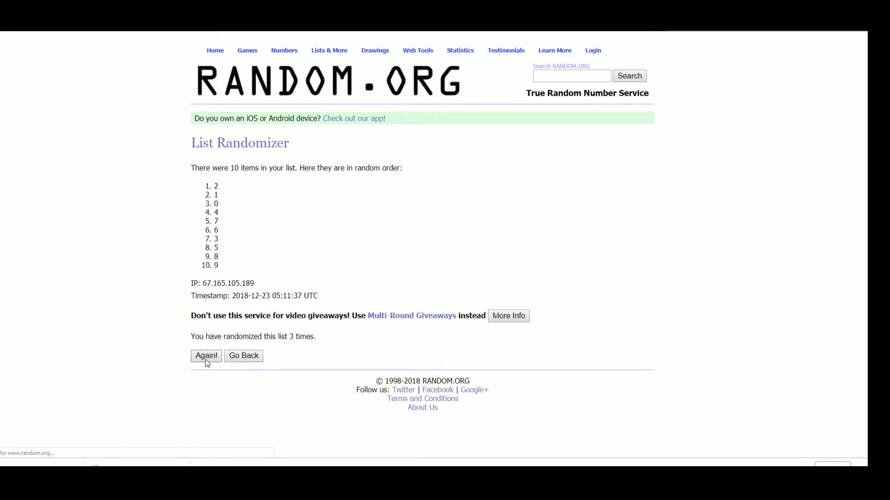
left_click(206, 356)
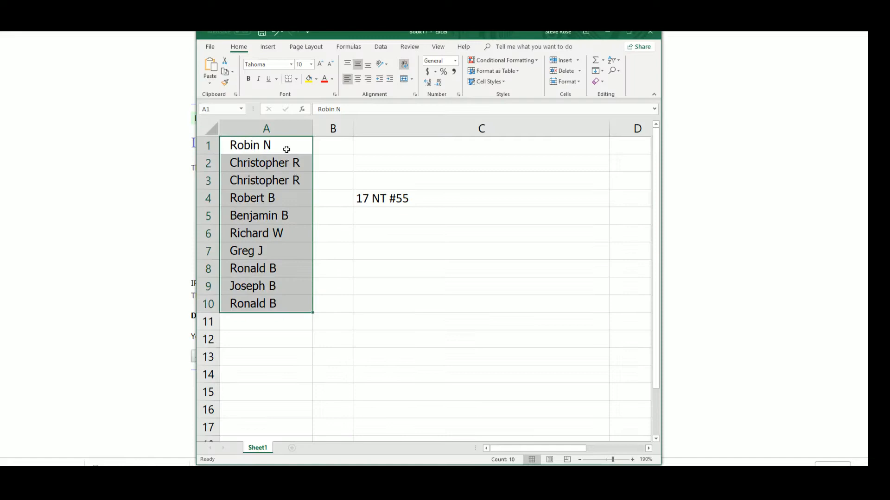
Paste the shuffled serial digits into column B starting at B1
right_click(332, 145)
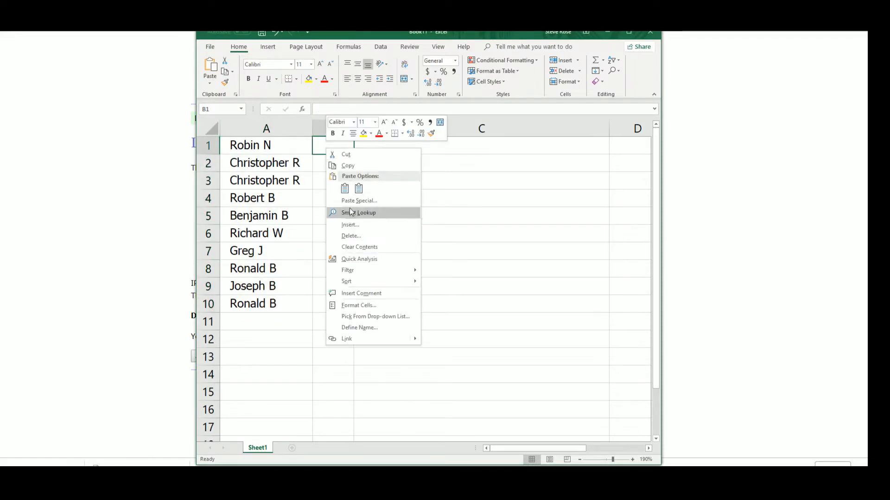
left_click(359, 201)
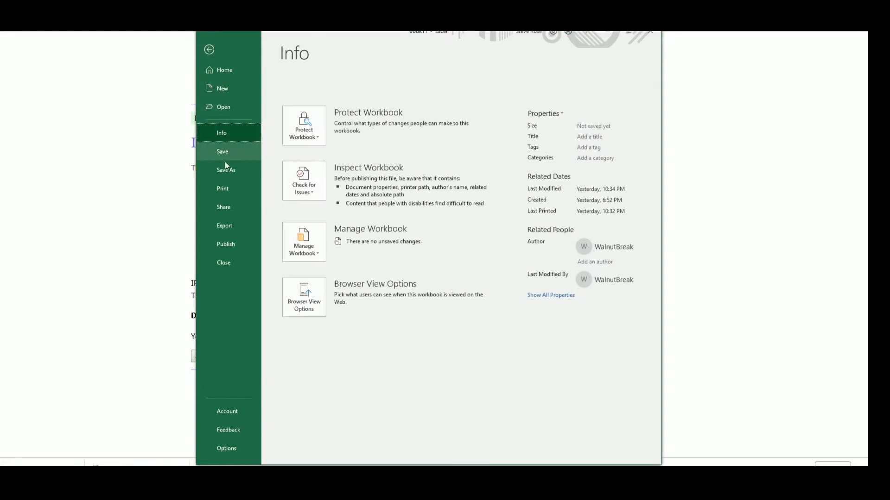
left_click(208, 50)
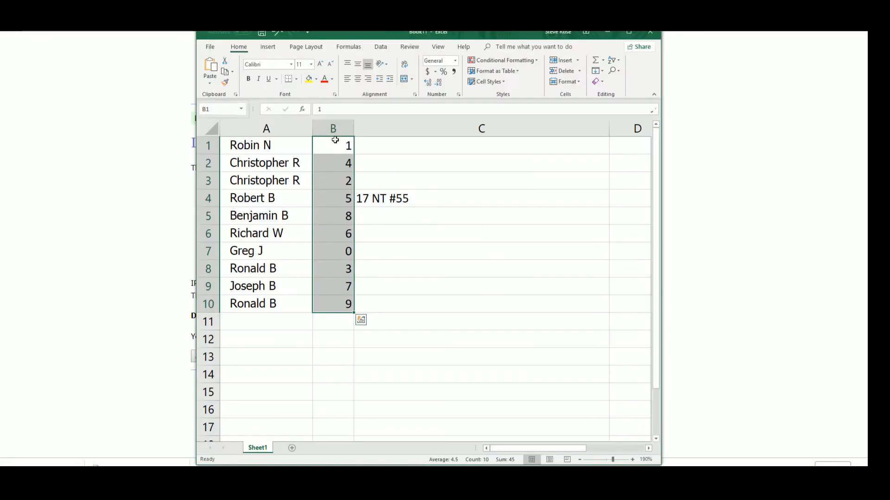
left_click(333, 146)
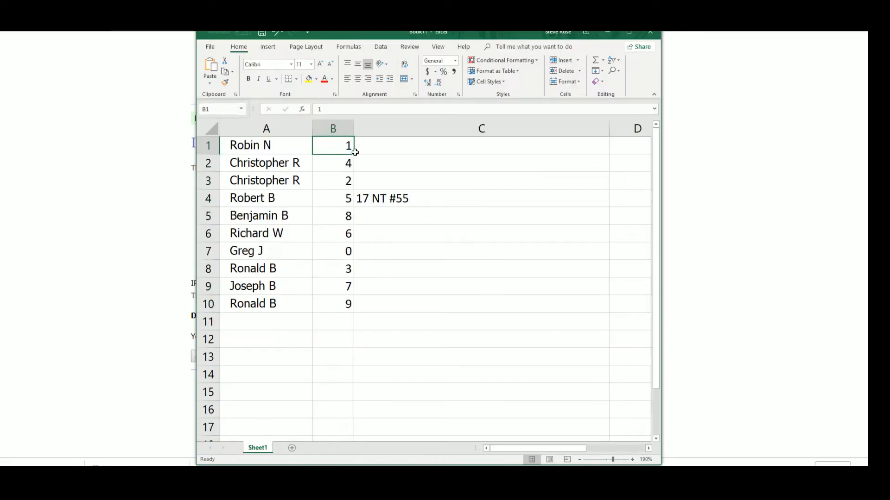
mouse_move(345, 154)
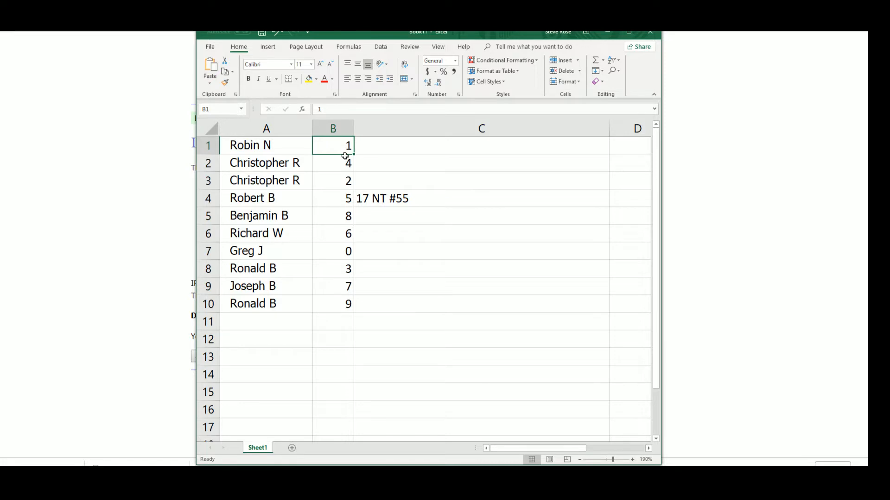
left_click(333, 181)
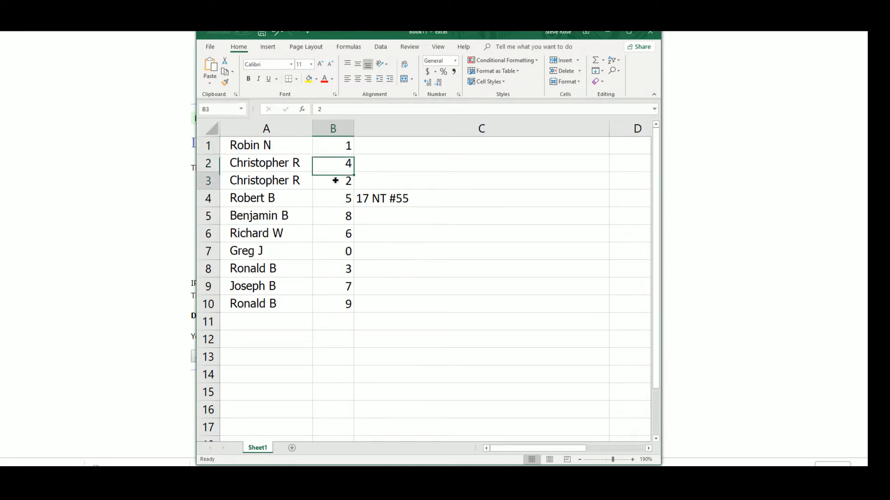
left_click(333, 198)
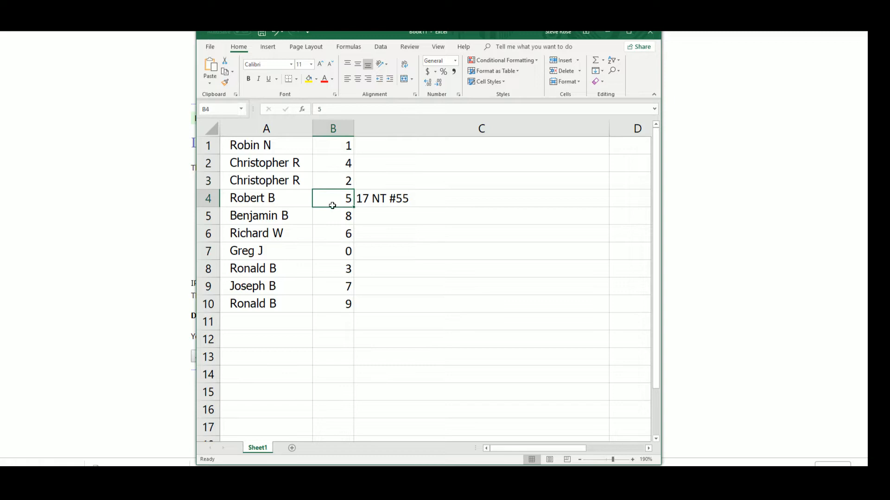
left_click(332, 234)
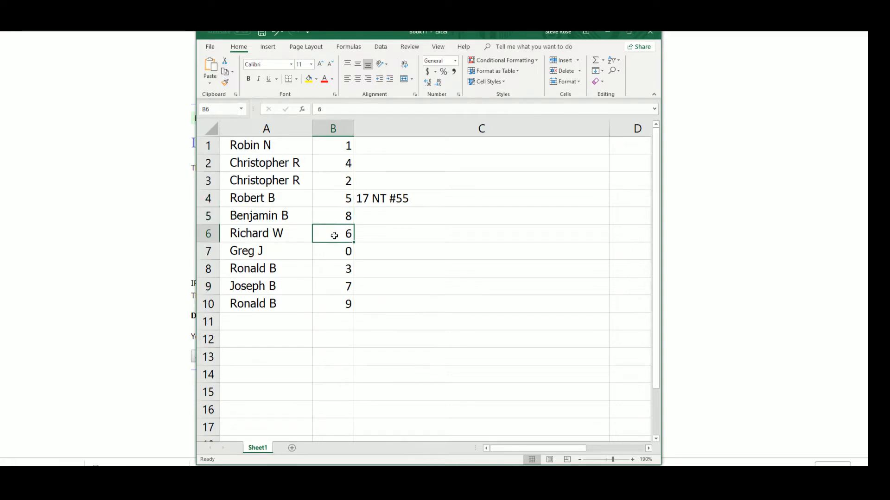
left_click(332, 268)
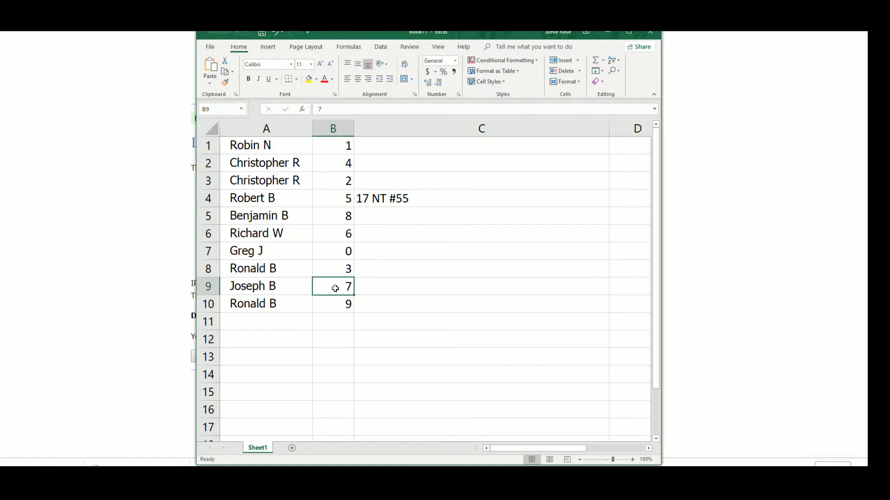
mouse_move(333, 307)
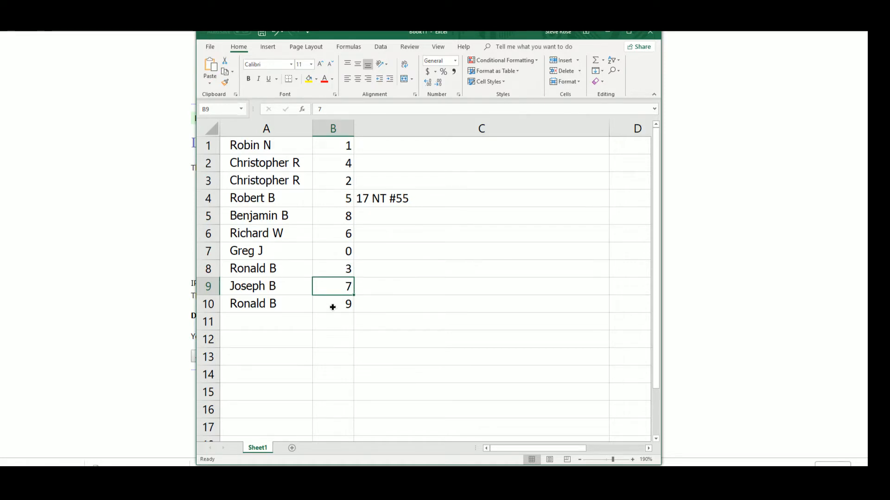
left_click(333, 304)
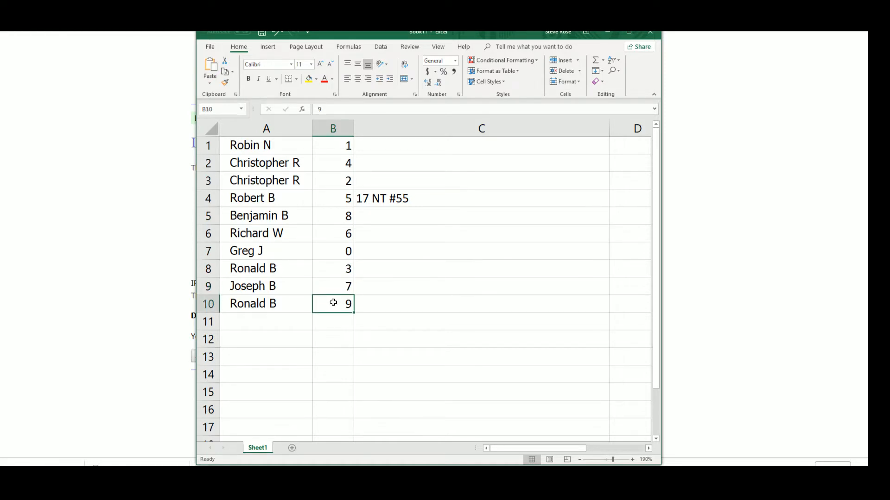